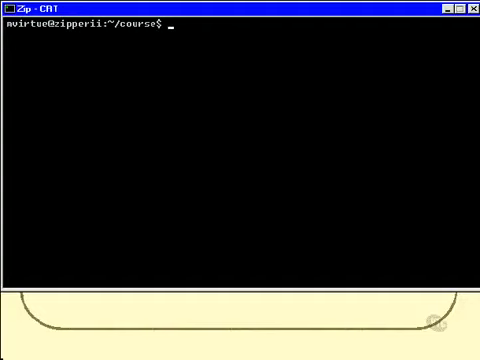
Run readdetails and answer its prompts with name Mark, address 123 Smith St, Smithvil and phone 123
type("read")
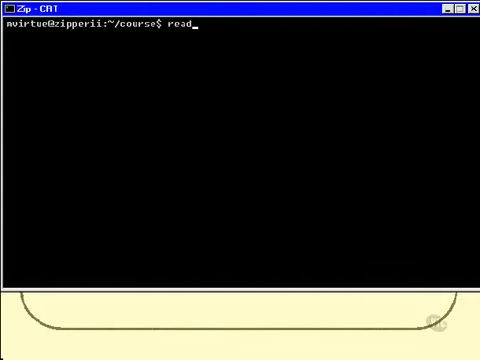
type("details")
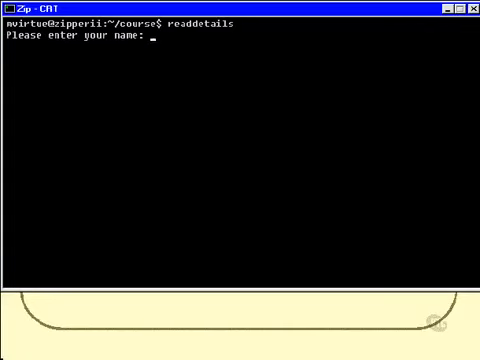
type("Mark Virtue")
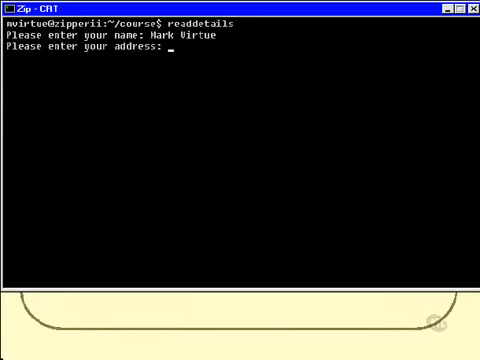
type("123 S")
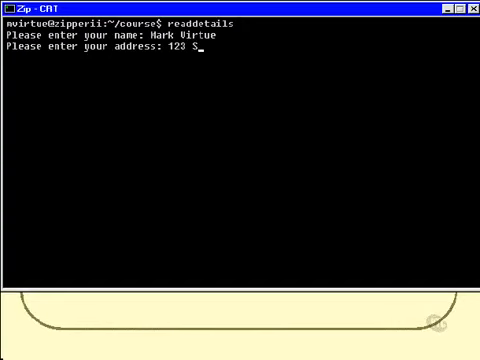
type("mith St")
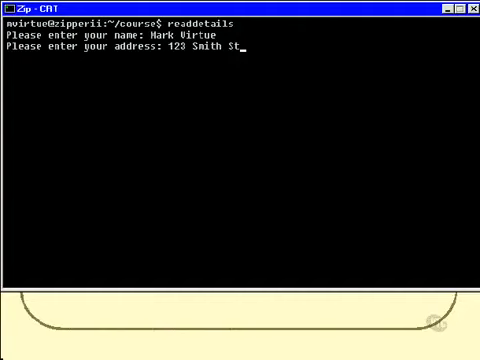
type(", Smithville")
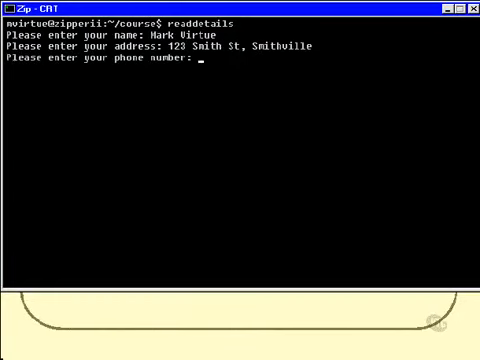
type("123-4567")
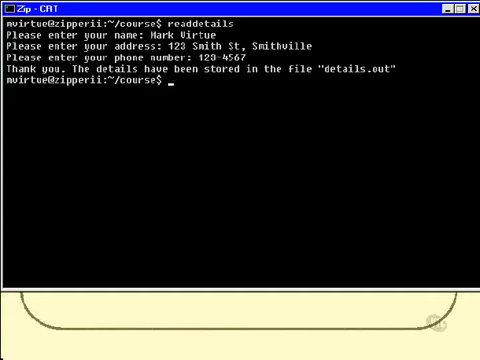
Show details.out with cat to confirm the stored name, address and phone lines
type("cat detai")
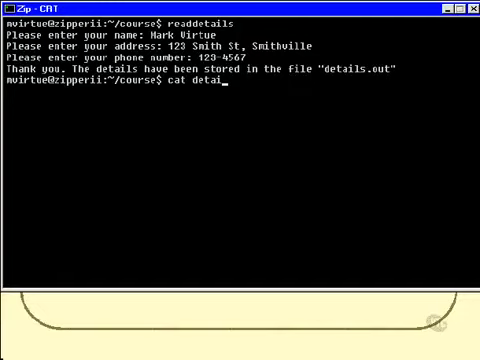
type("ls.out")
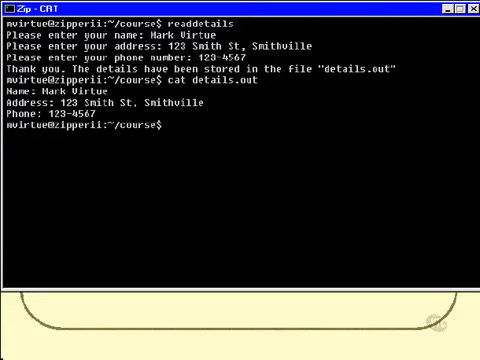
Start vi on the readdetails script to view its echo and read lines
type("vi")
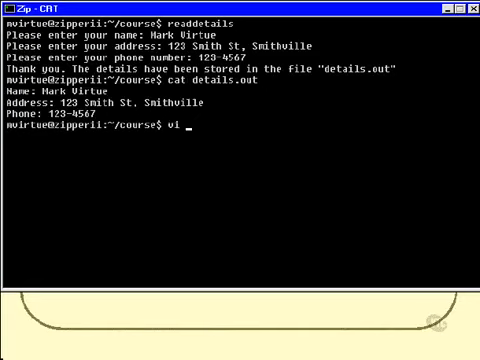
type("re")
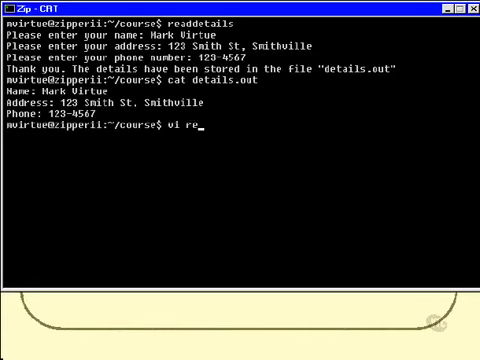
type("addeta")
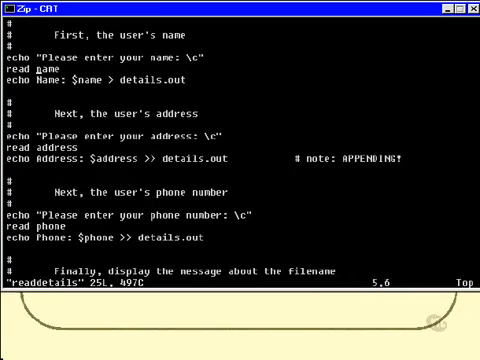
key("Down")
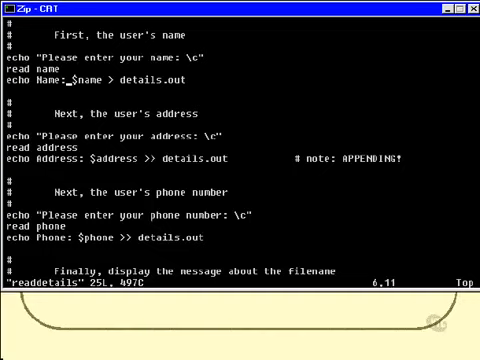
key("Right")
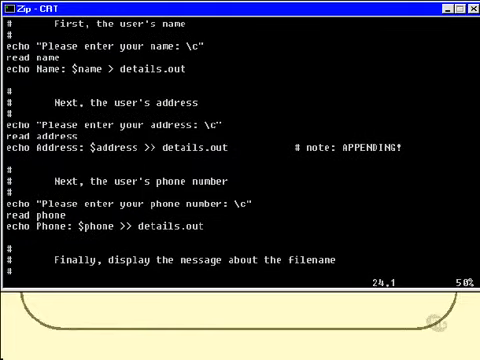
Scroll through the readdetails script before quitting vi to a cleared prompt
scroll("down", 3)
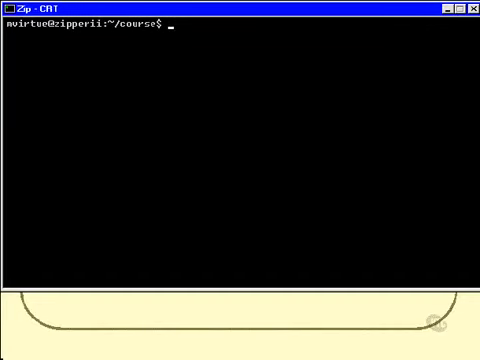
Run counts, reporting 16169 possible users, 48 logged on and 207 processes
type("counts")
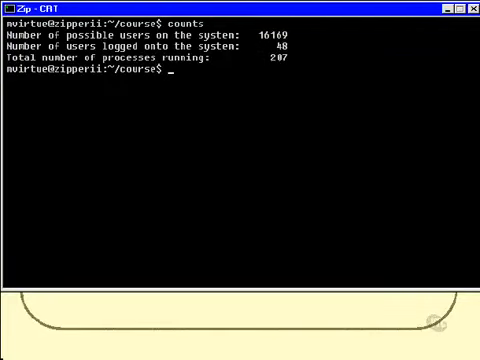
Start vi on the counts script to view its passwd, who and ps lines piped to wc -l
type("vi co")
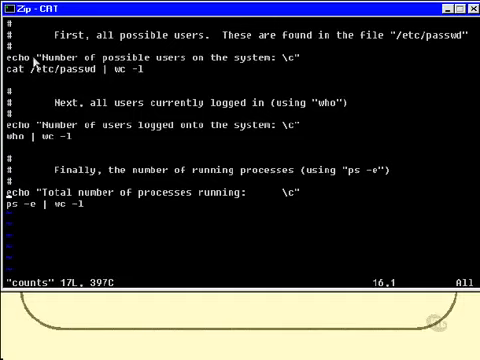
mouse_move(318, 66)
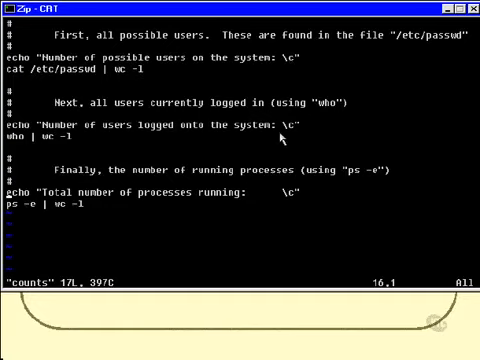
mouse_move(102, 204)
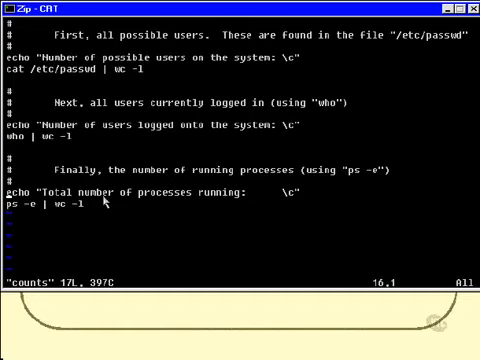